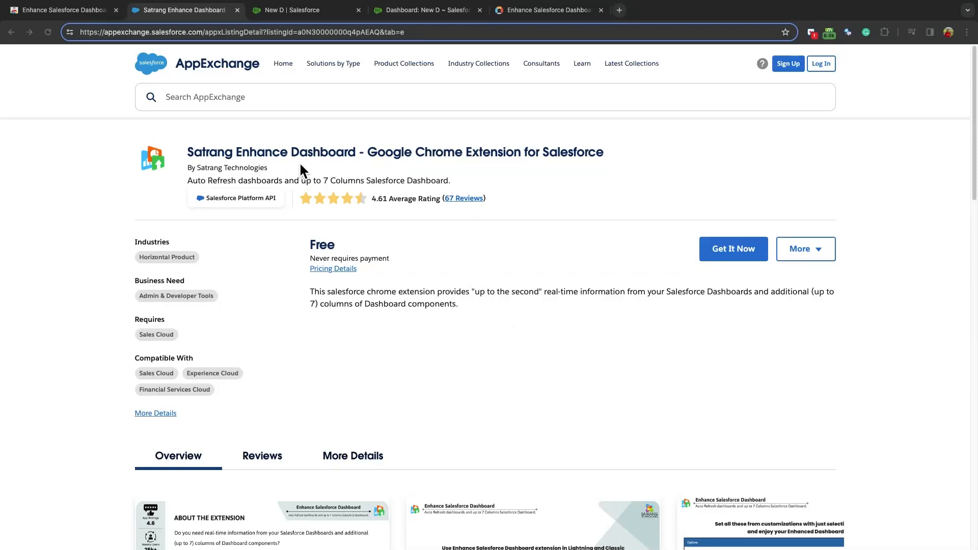
mouse_move(318, 197)
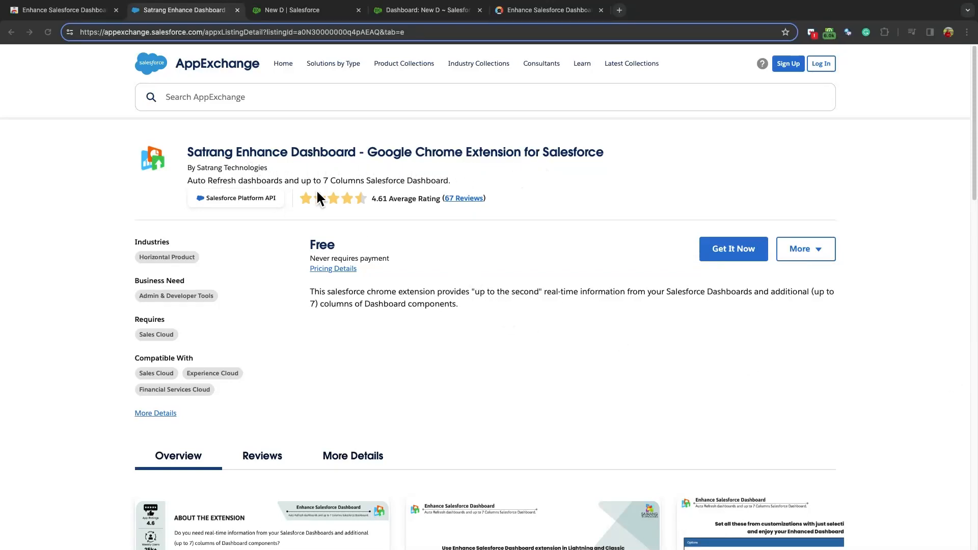
mouse_move(571, 392)
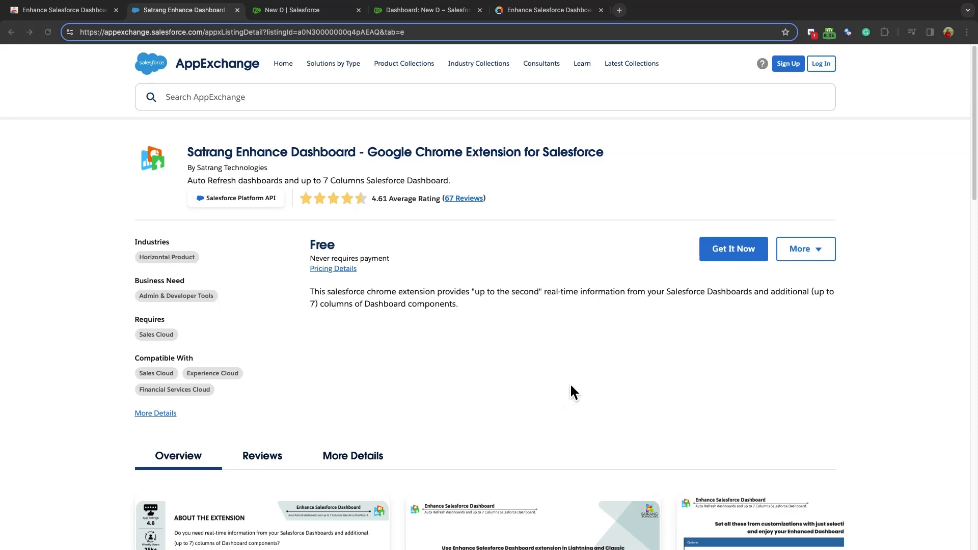
- Browse the AppExchange listing, then view the extension's Chrome Web Store page
scroll("down", 3)
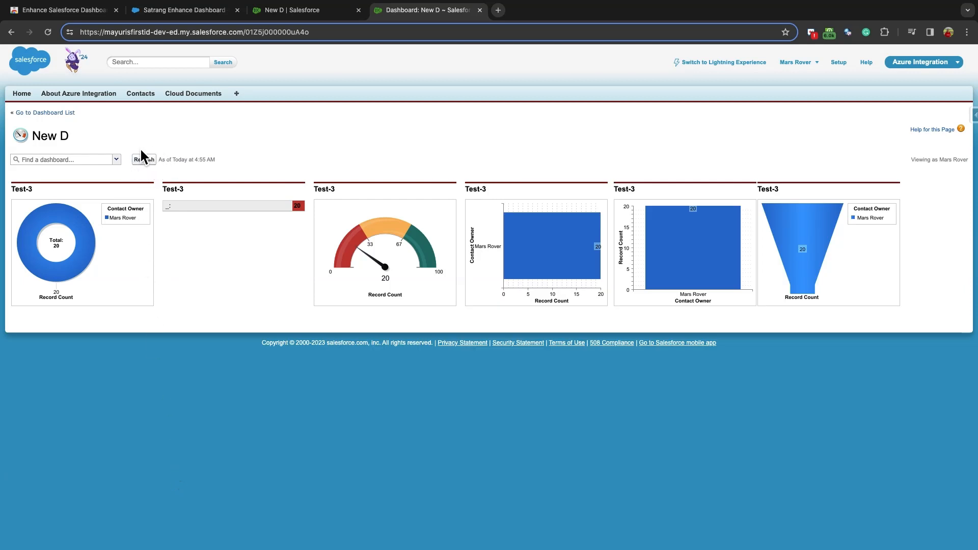
mouse_move(173, 190)
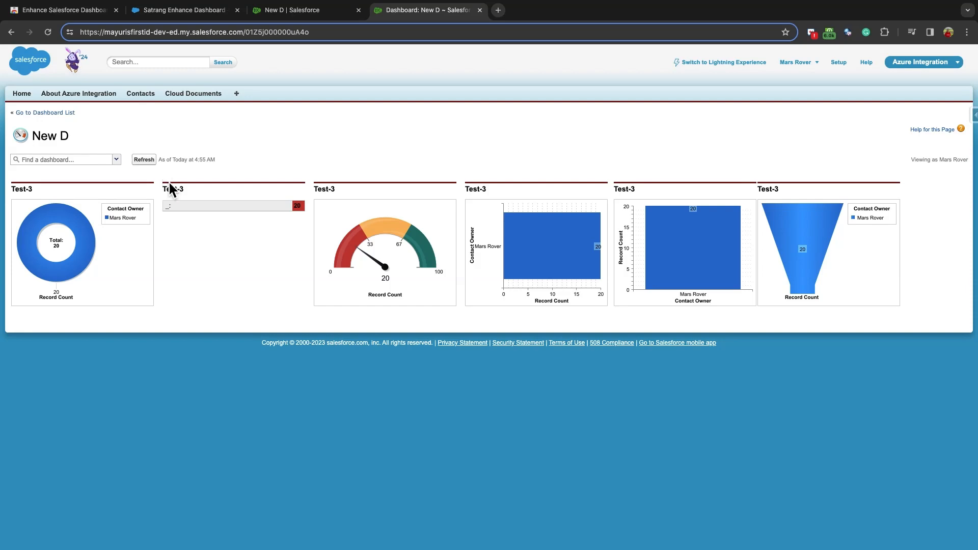
left_click(181, 11)
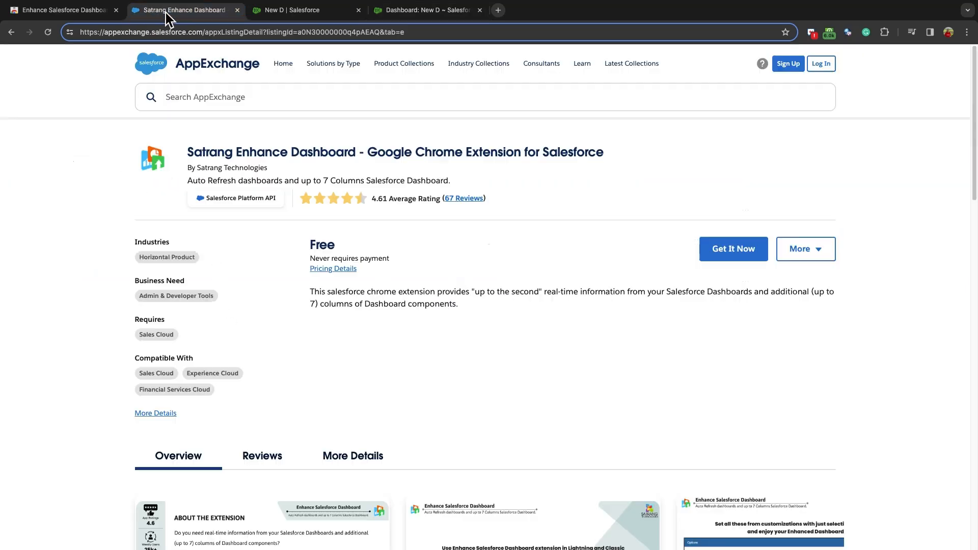
left_click(59, 10)
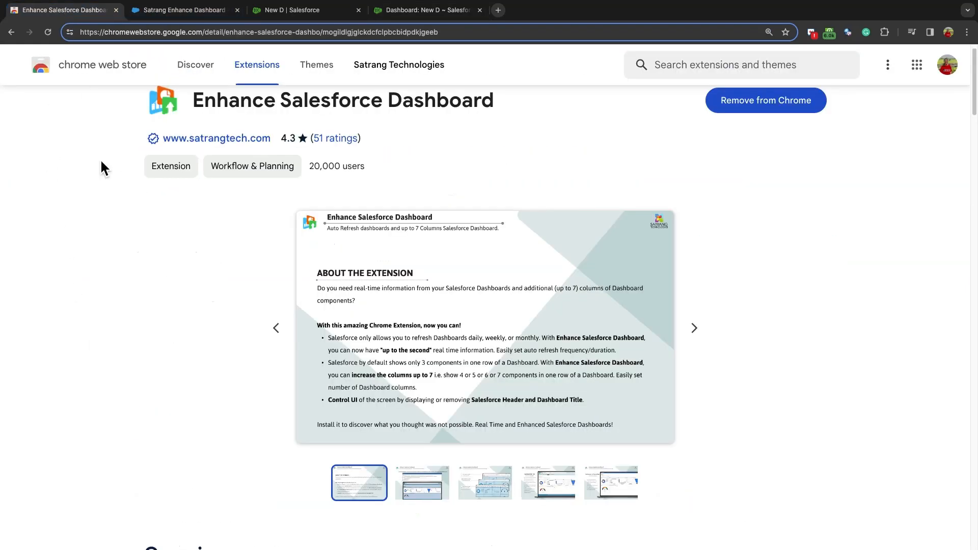
mouse_move(547, 143)
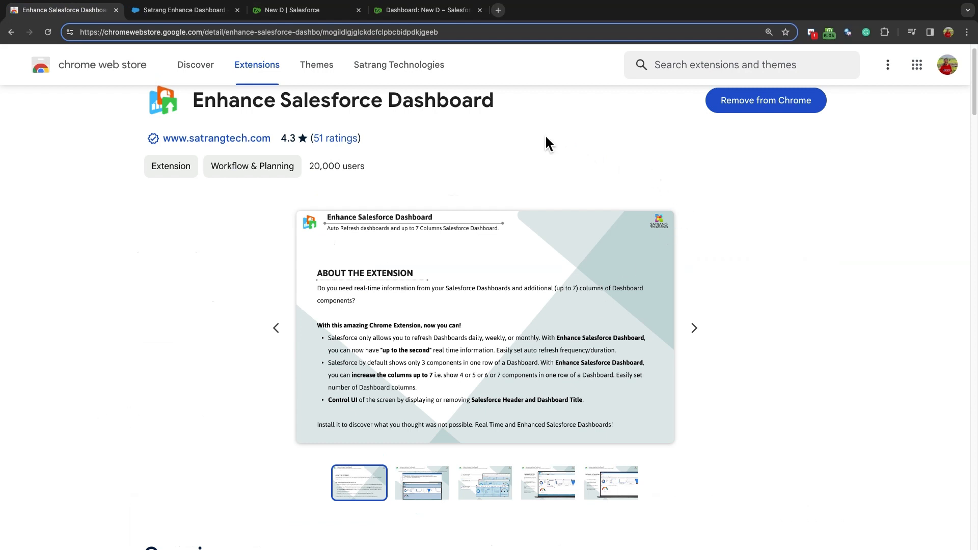
left_click(305, 10)
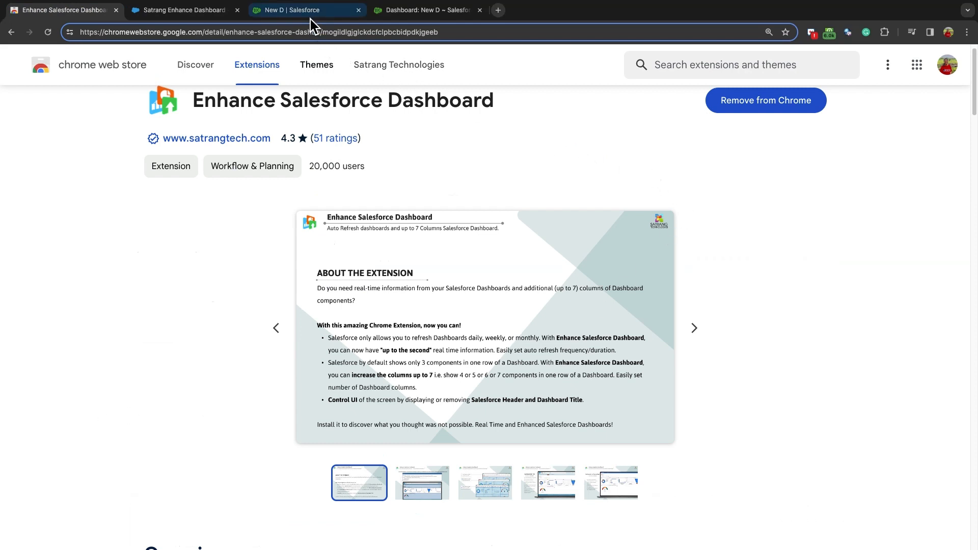
- Switch to the 'Dashboard: New D' tab showing six Test-3 components
left_click(424, 10)
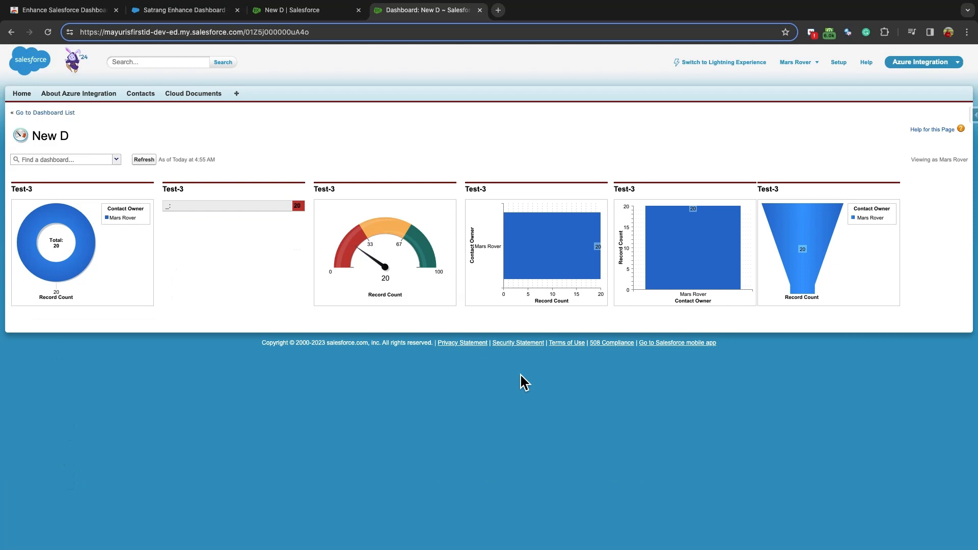
mouse_move(834, 334)
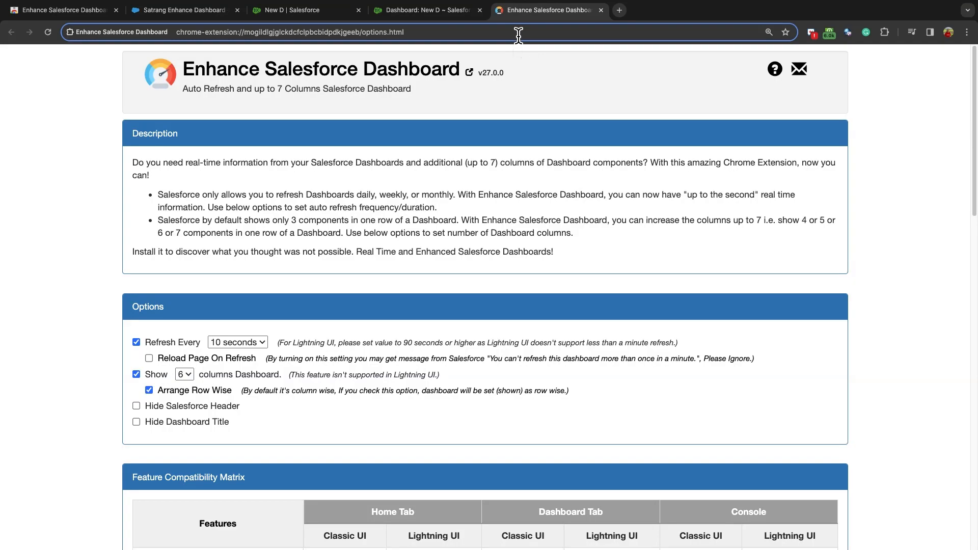
- On options.html, review the Refresh Every intervals and toggle Reload Page On Refresh
scroll("down", 3)
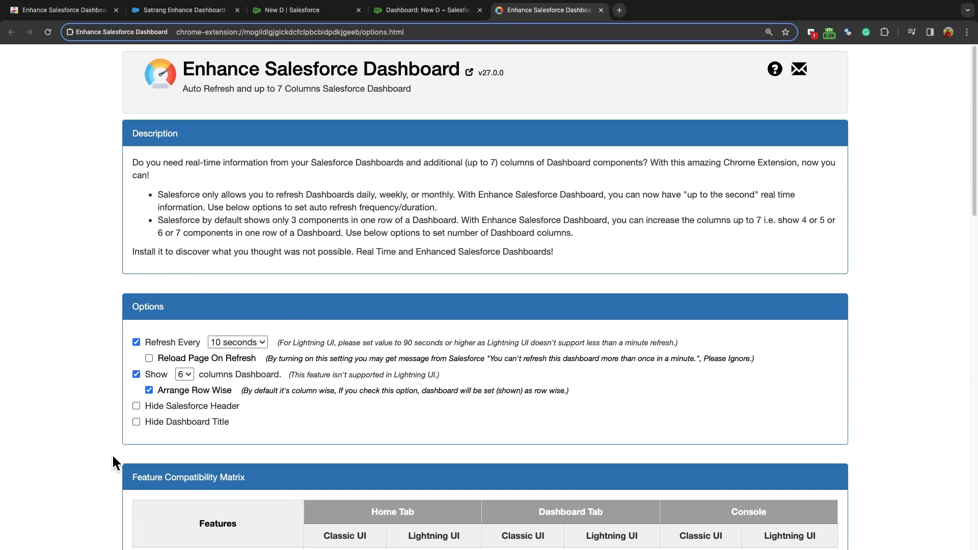
mouse_move(223, 469)
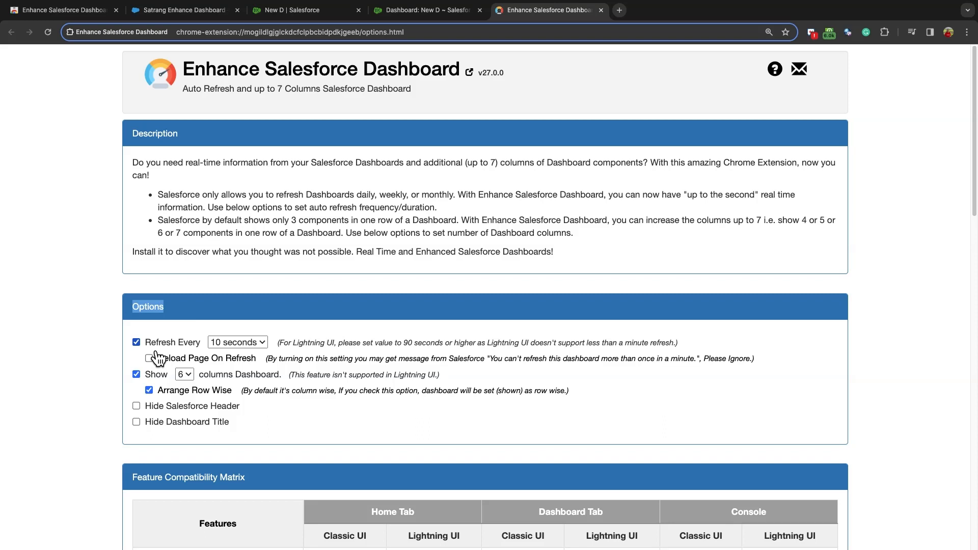
left_click(237, 342)
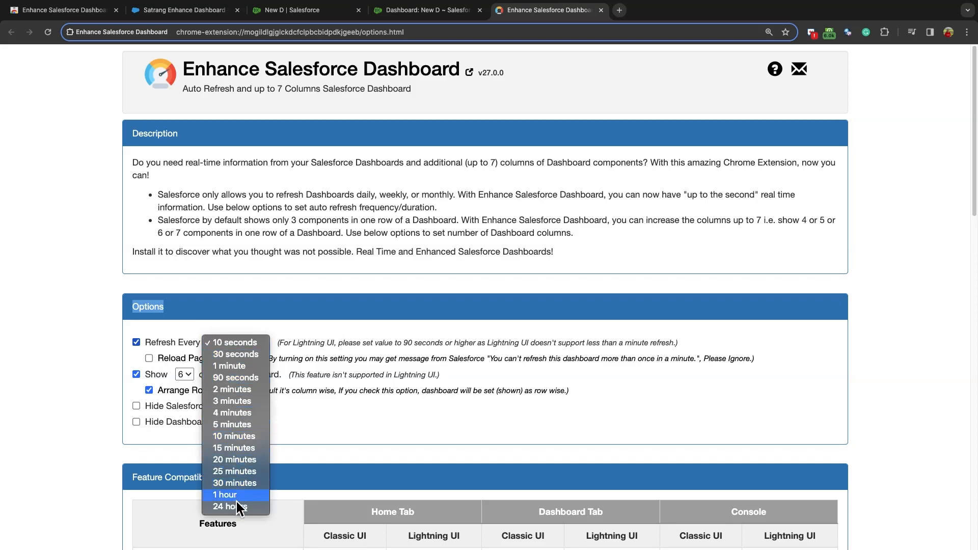
mouse_move(236, 483)
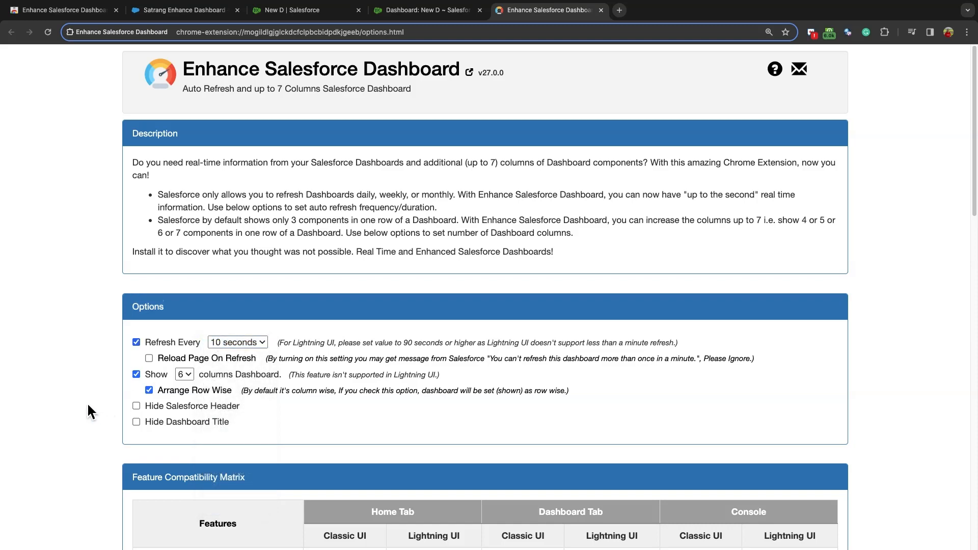
left_click(427, 10)
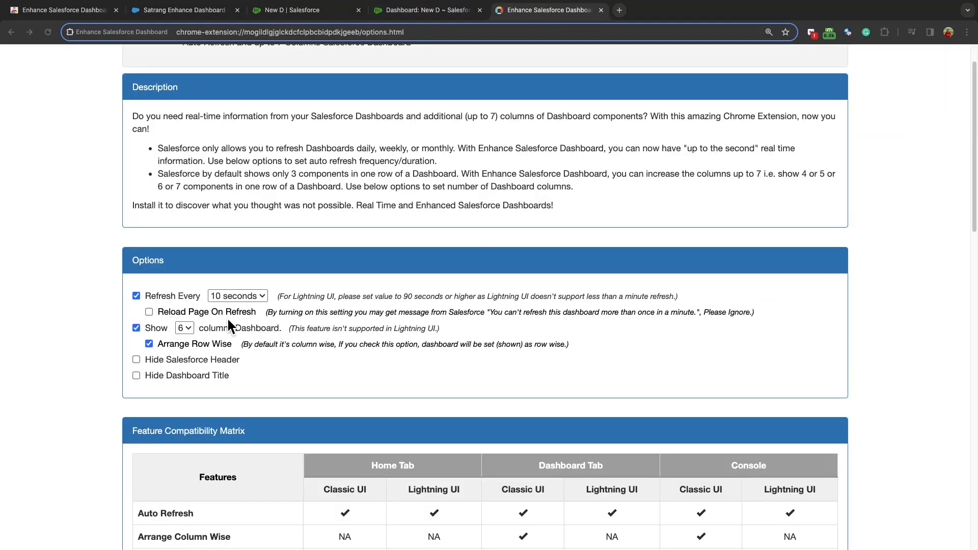
left_click(148, 311)
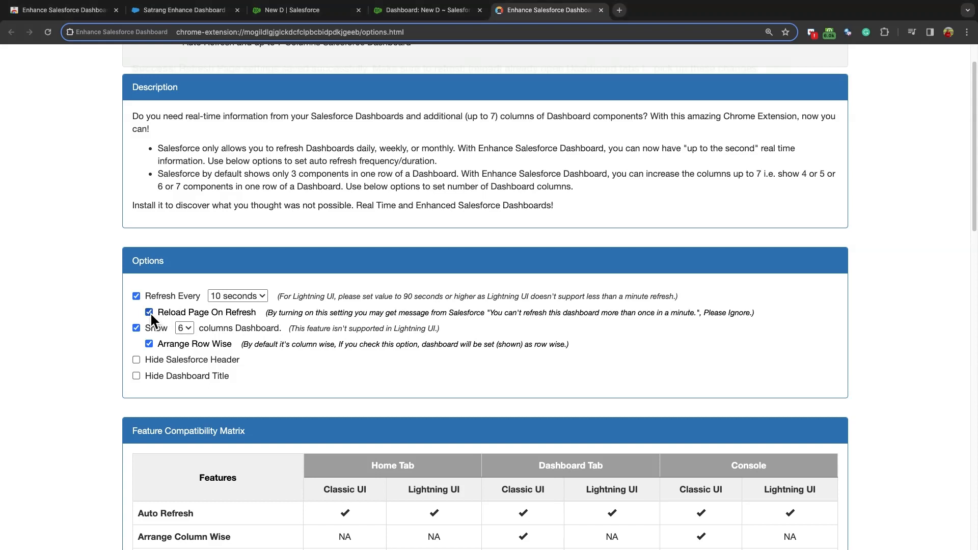
left_click(428, 10)
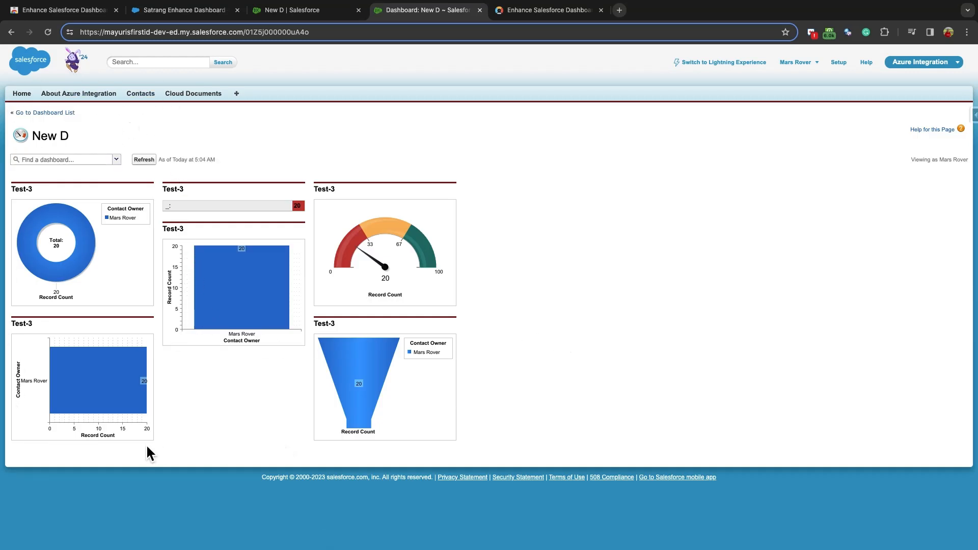
- Return to the extension's options tab after viewing the three-column dashboard
left_click(546, 10)
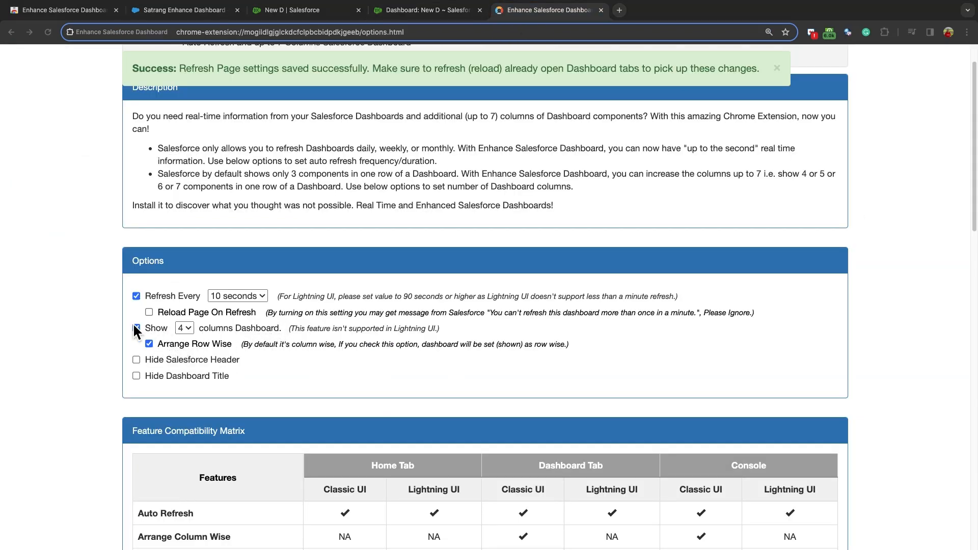
- Check Show for extra columns and choose 6 from the columns dropdown
left_click(136, 328)
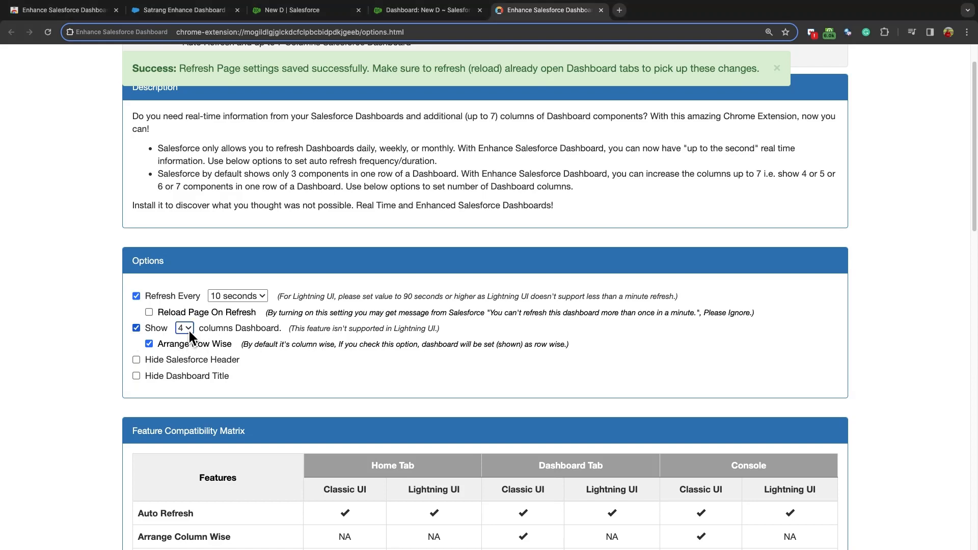
left_click(184, 328)
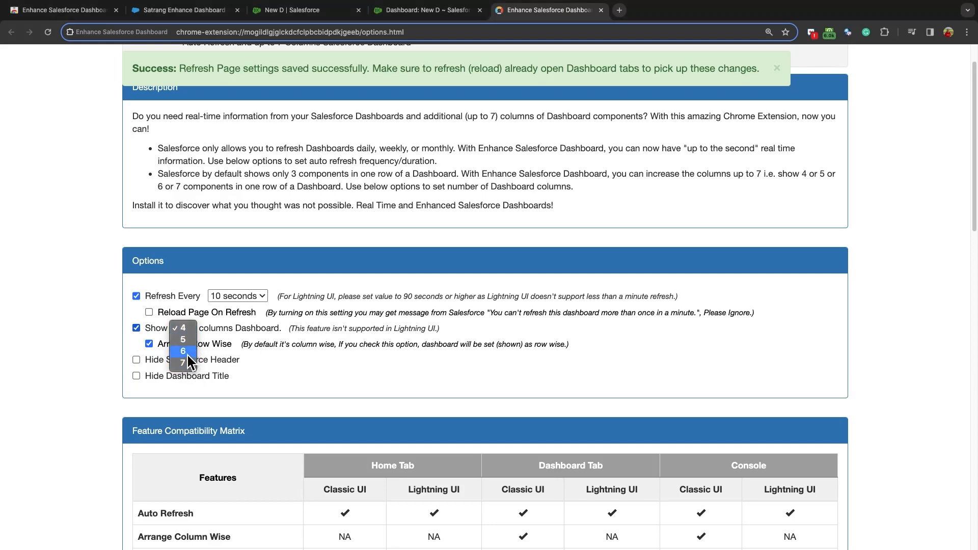
left_click(182, 350)
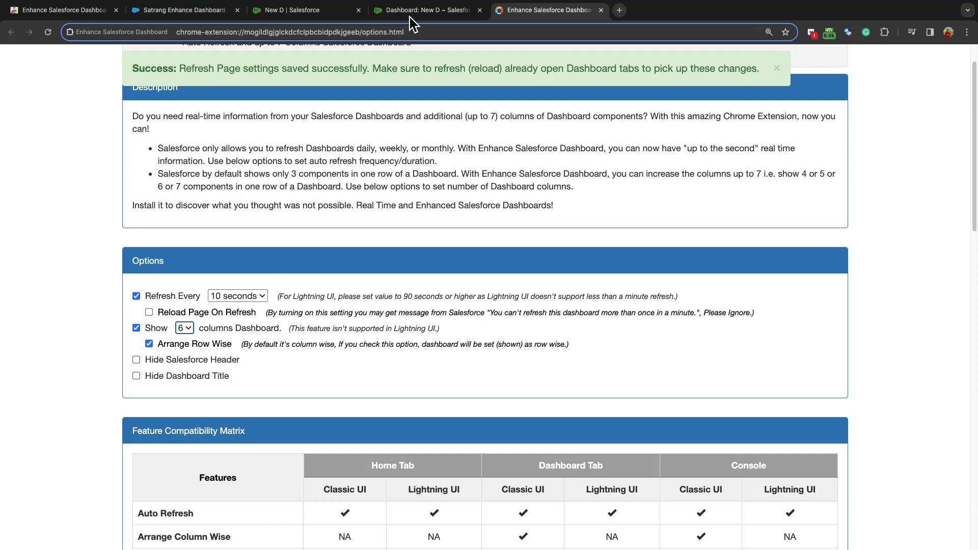
- Switch to the 'Dashboard: New D' tab to see six components in one row
left_click(427, 10)
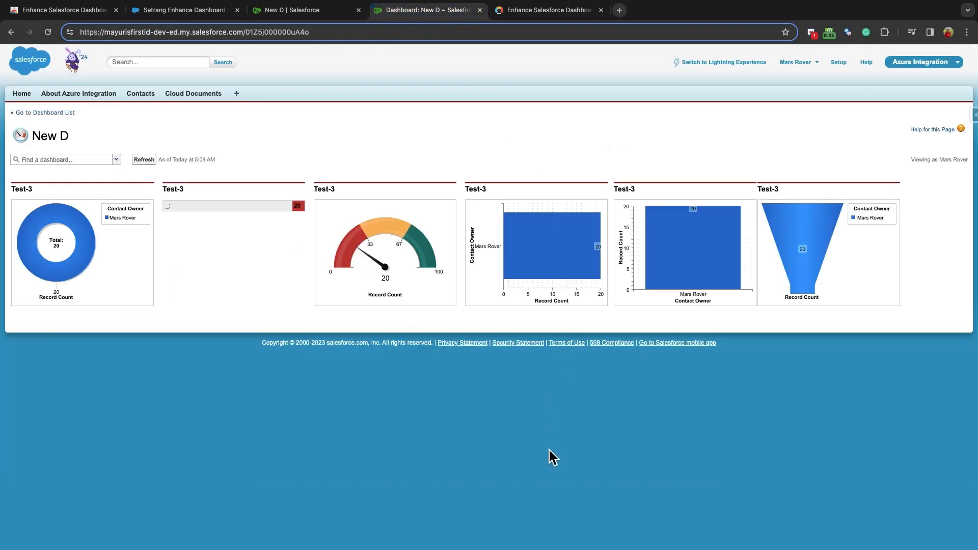
mouse_move(736, 332)
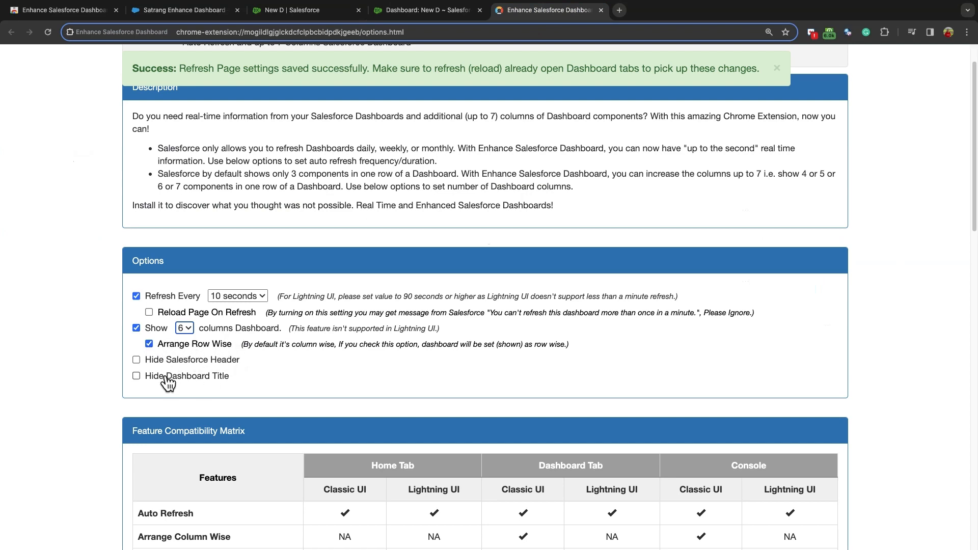
mouse_move(234, 392)
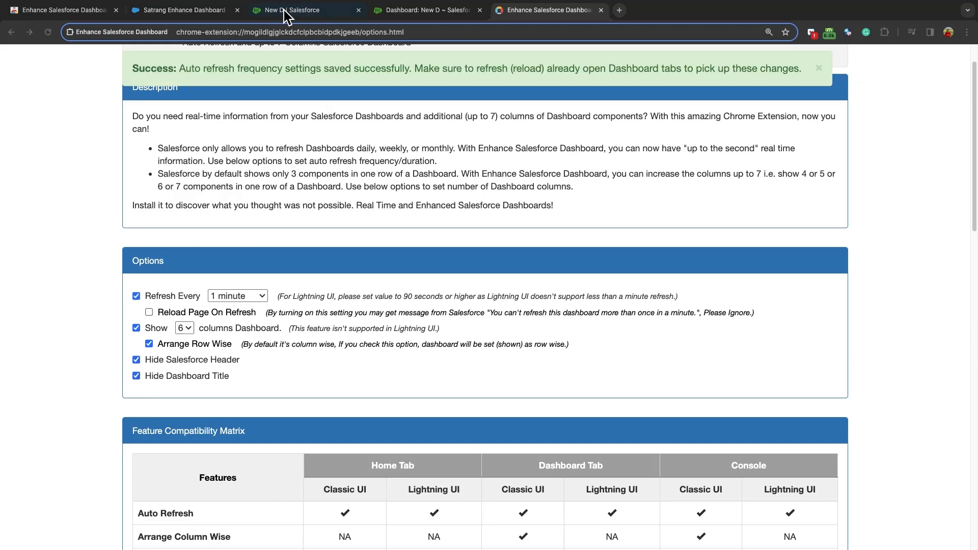
- Open the AppExchange listing's Reviews tab and scroll through the 67 reviews
left_click(287, 10)
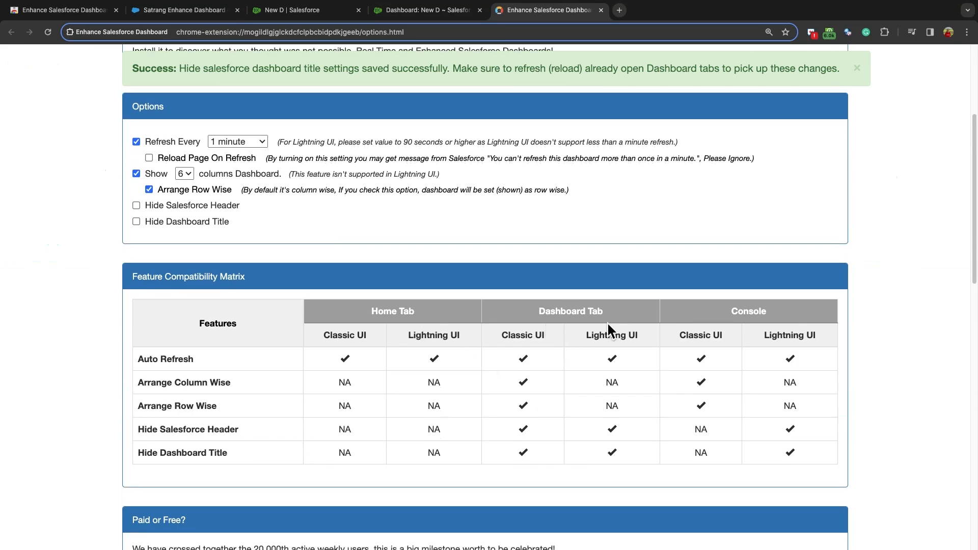
mouse_move(747, 311)
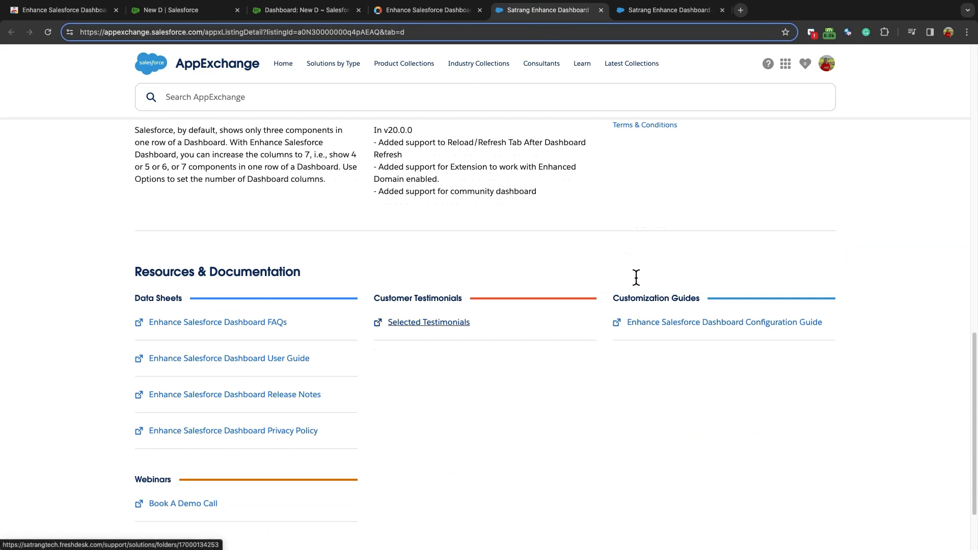
left_click(261, 192)
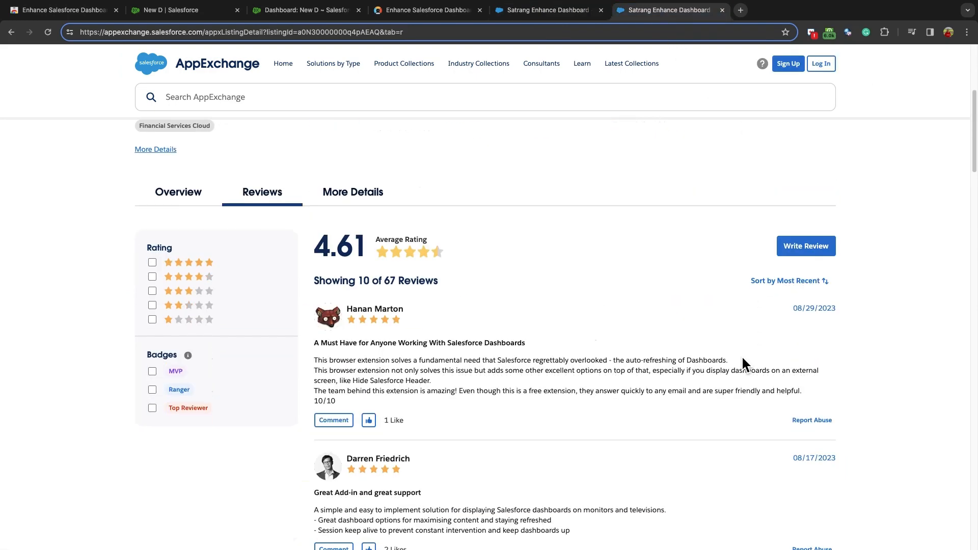
scroll("down", 3)
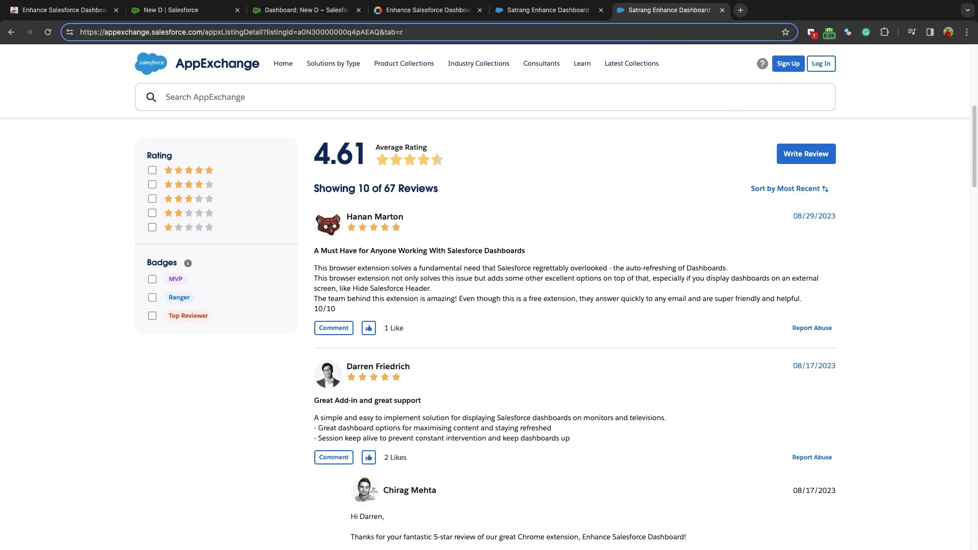